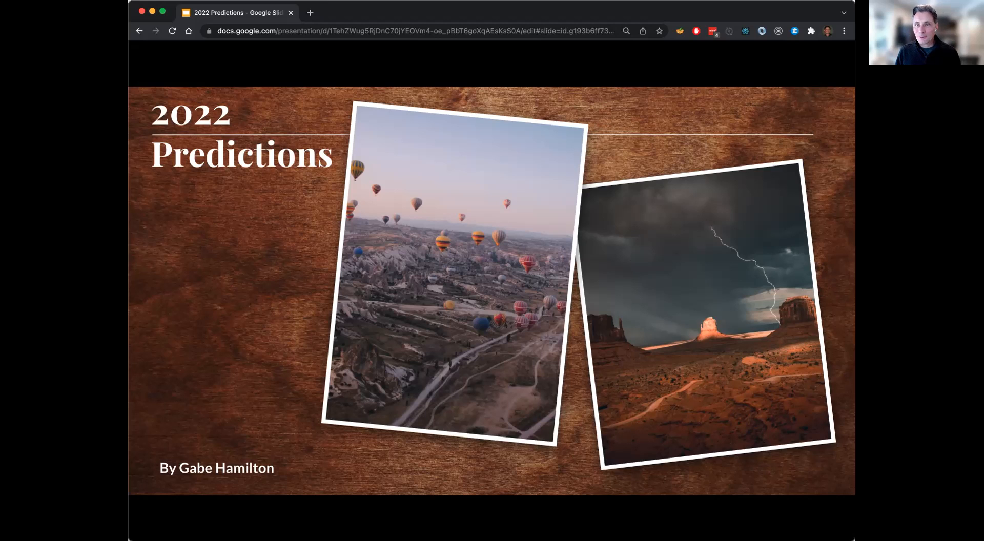
pyautogui.moveTo(756, 84)
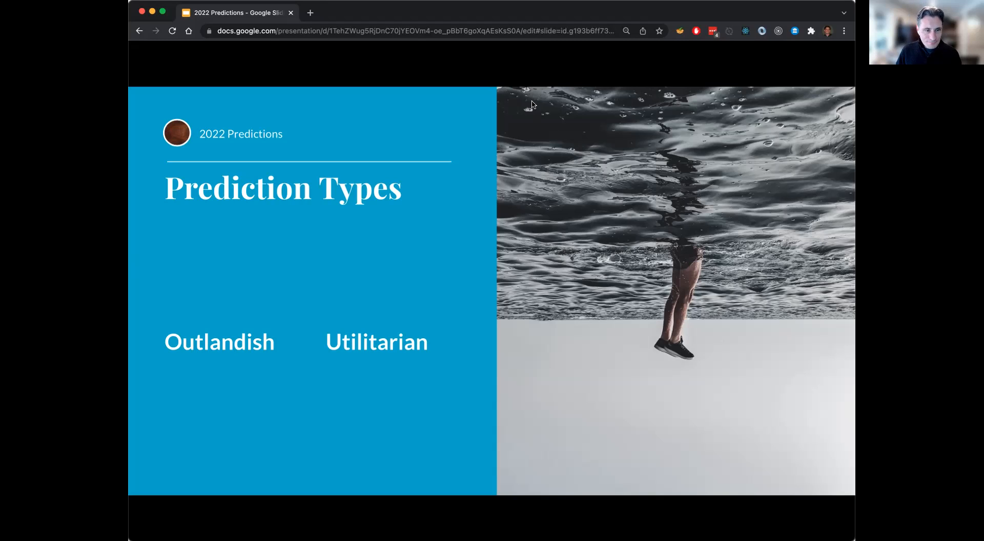
pyautogui.moveTo(529, 93)
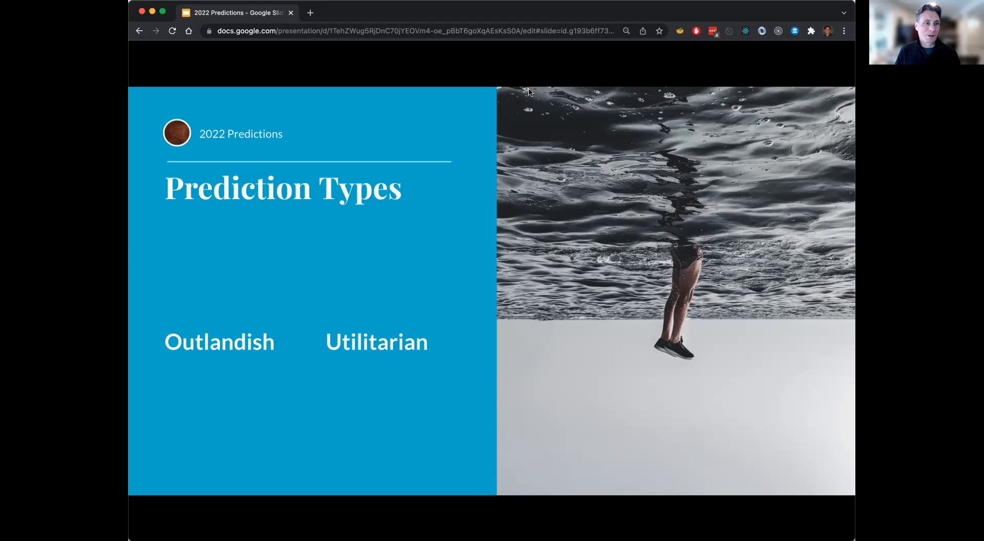
pyautogui.moveTo(569, 205)
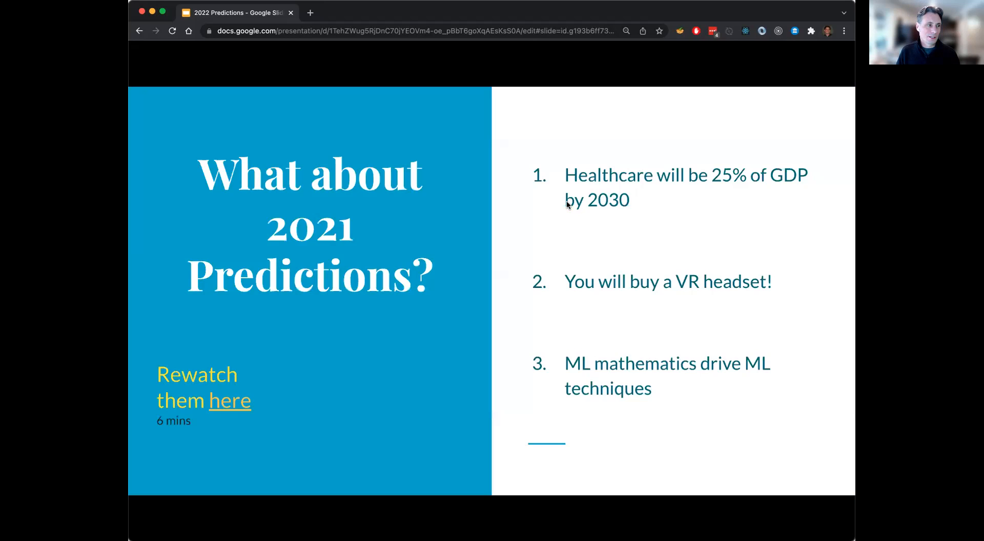
# Step: Advance to the 'What about 2021 Predictions?' recap slide
pyautogui.click(229, 401)
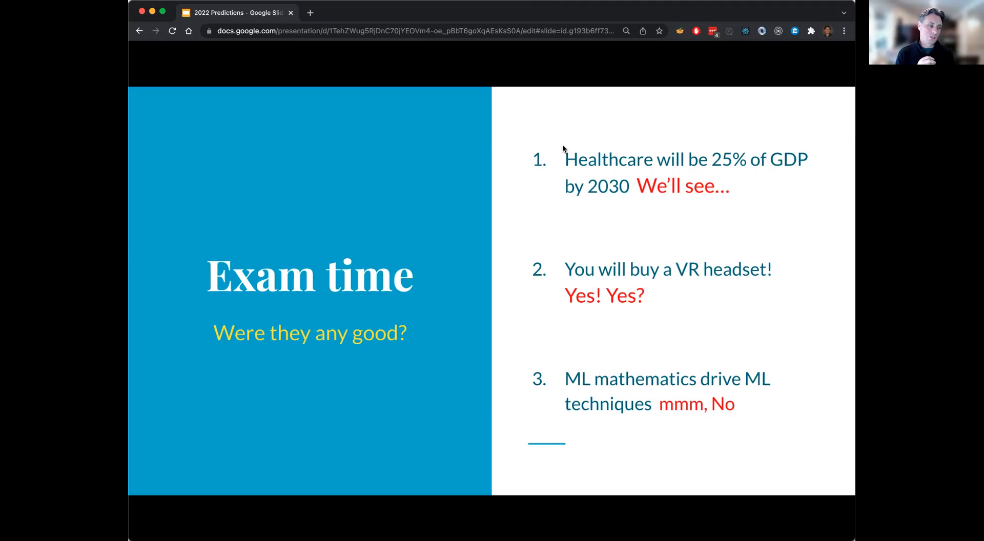
pyautogui.moveTo(669, 54)
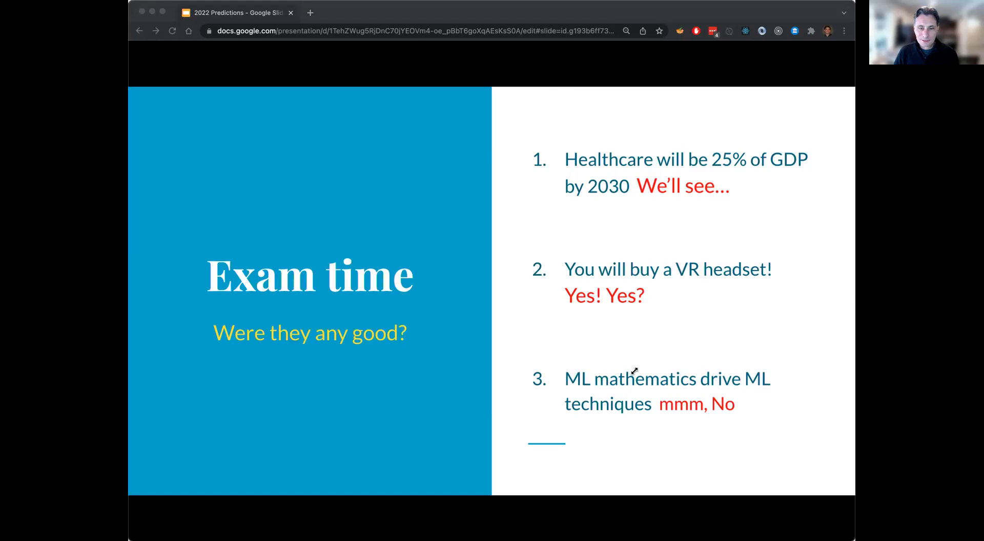
pyautogui.moveTo(669, 308)
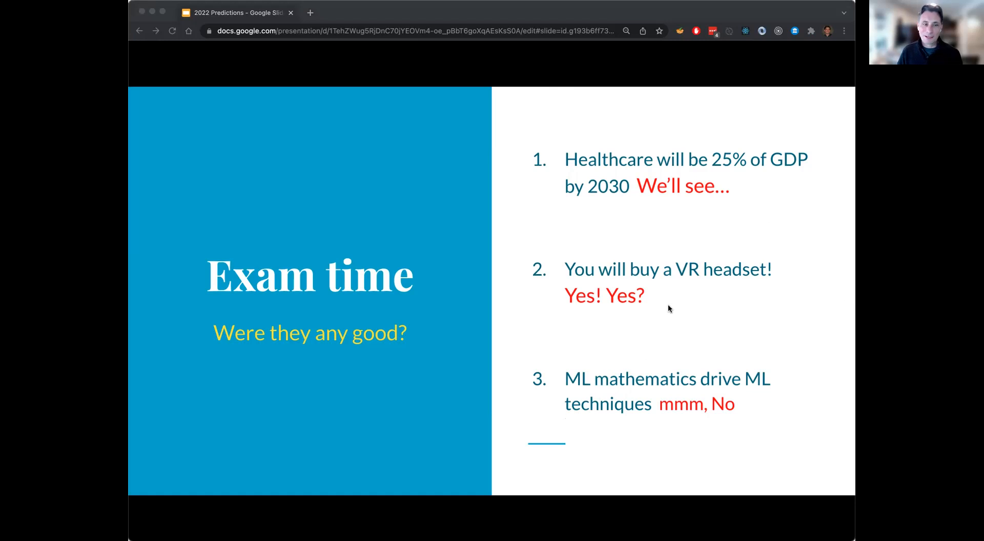
pyautogui.moveTo(731, 160)
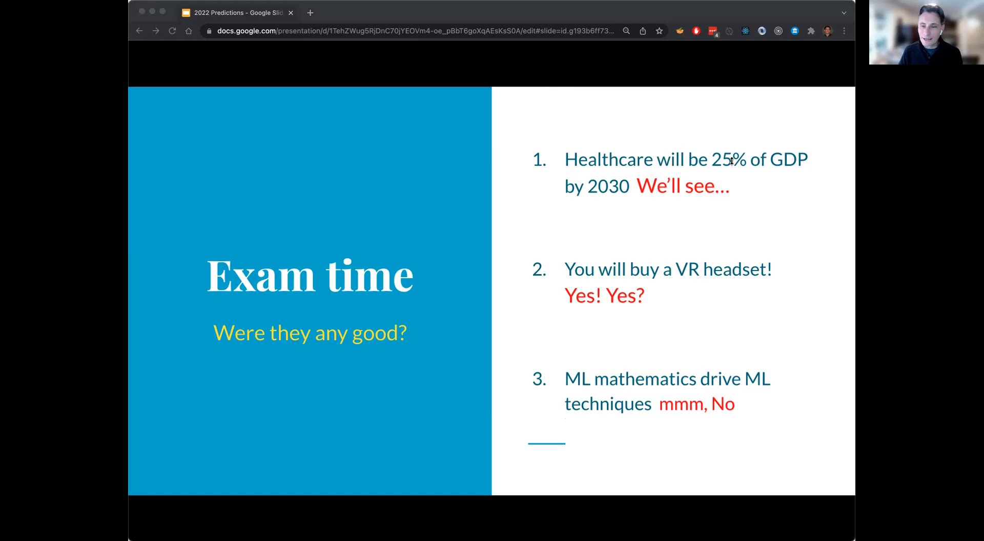
pyautogui.moveTo(581, 416)
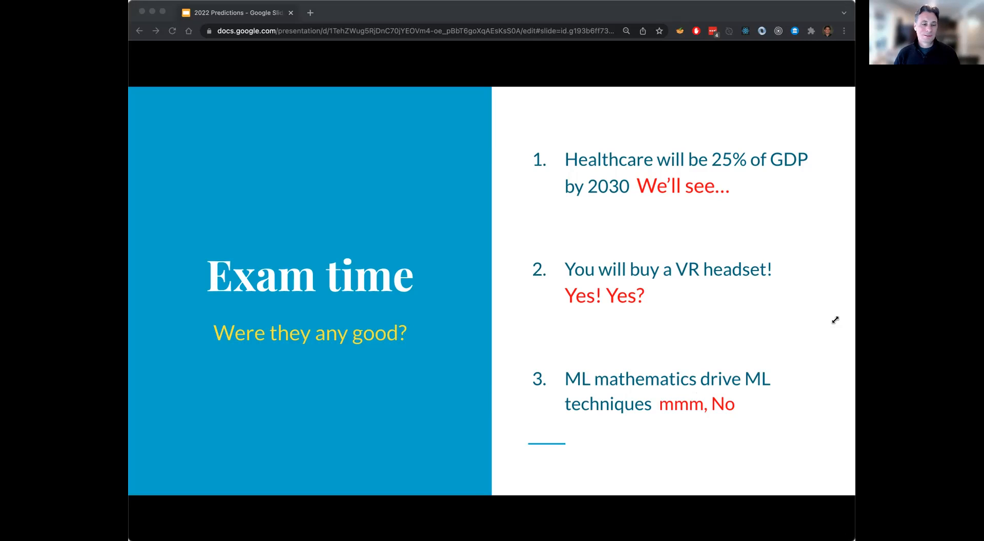
pyautogui.moveTo(822, 286)
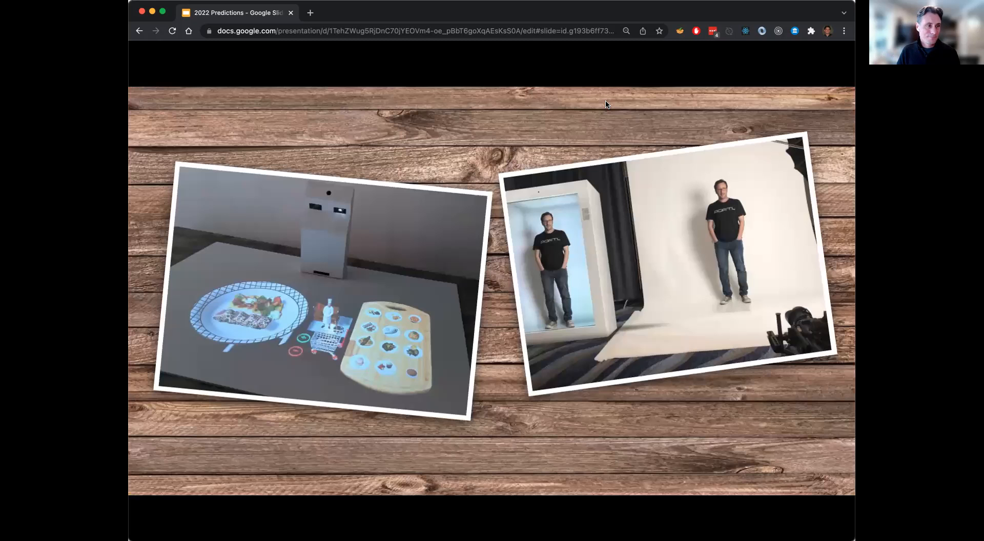
pyautogui.moveTo(817, 112)
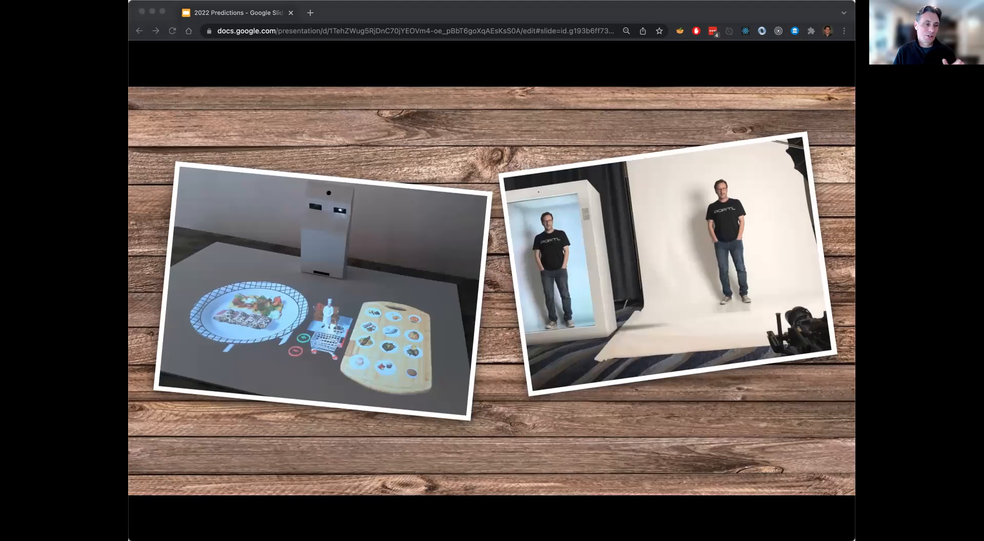
pyautogui.moveTo(752, 112)
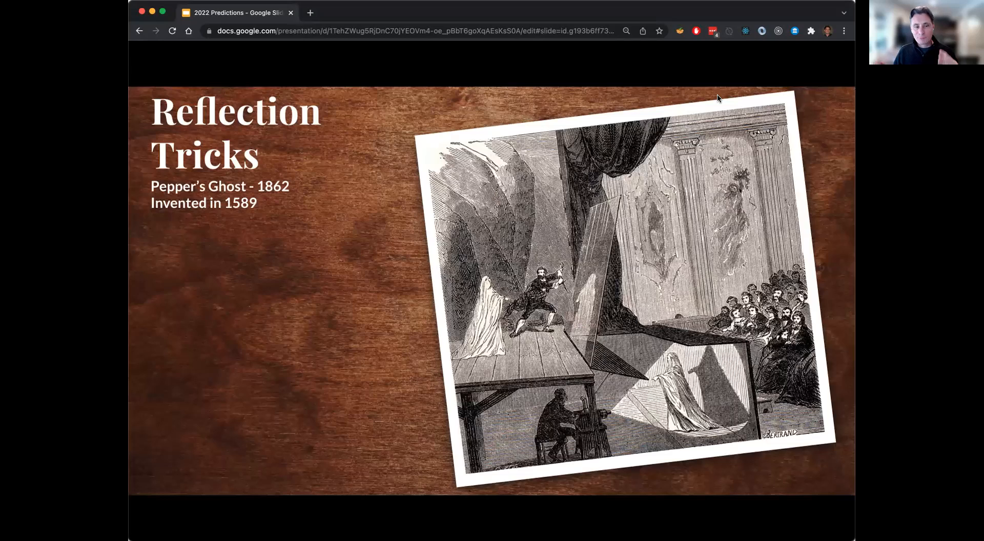
pyautogui.moveTo(671, 150)
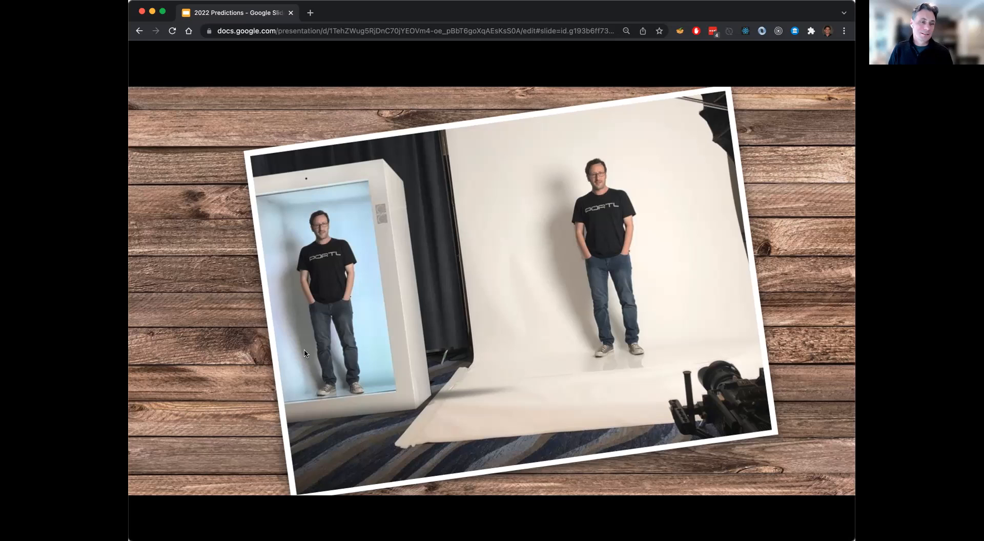
pyautogui.moveTo(364, 209)
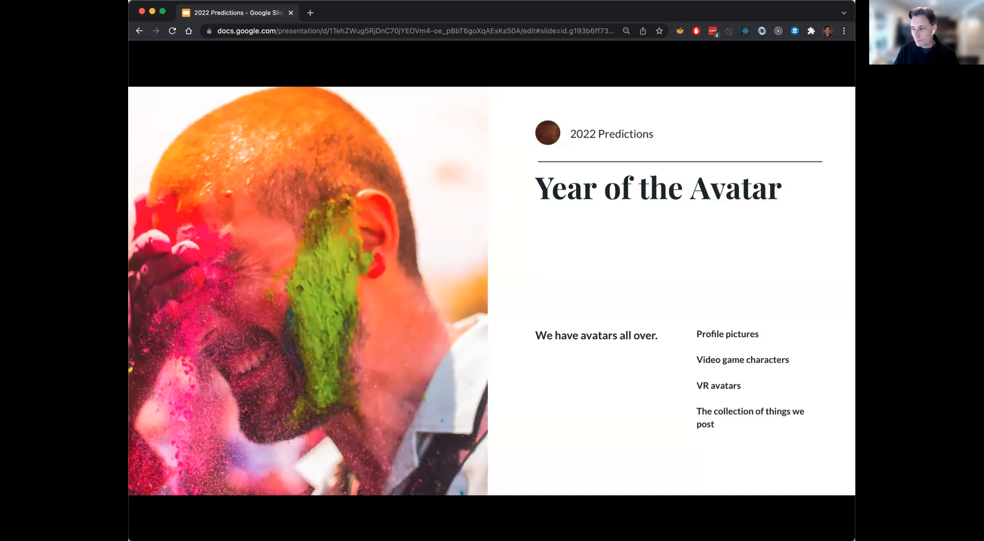
# Step: Advance past the Year of the Avatar slide to the Interlude title slide
pyautogui.press('Right')
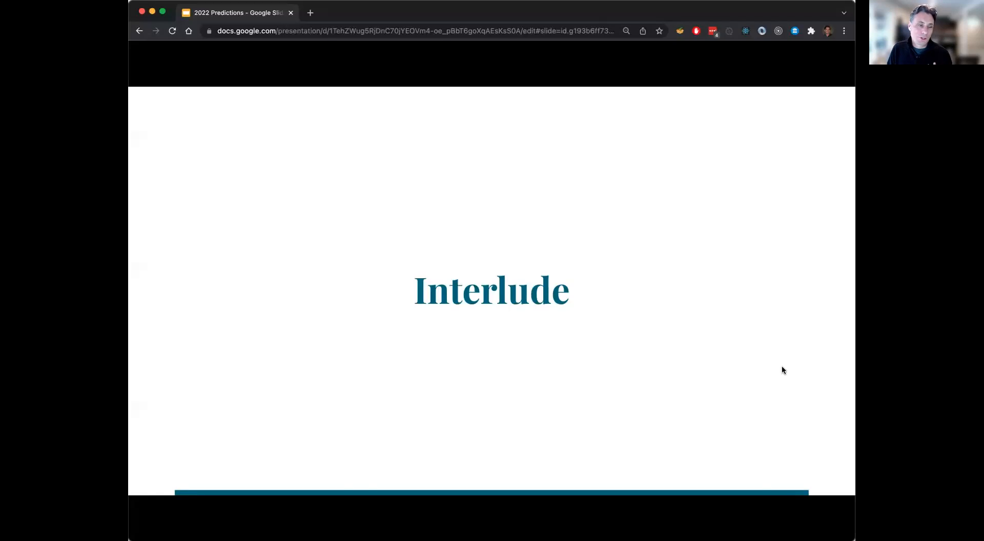
# Step: Advance to the 'Who do you want to be this year?' avatar slide
pyautogui.press('Right')
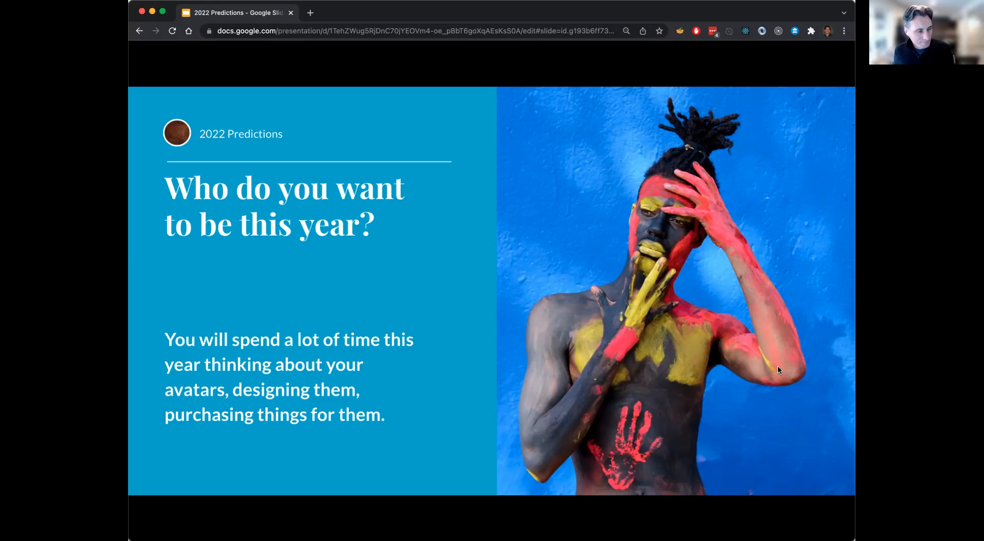
pyautogui.moveTo(522, 186)
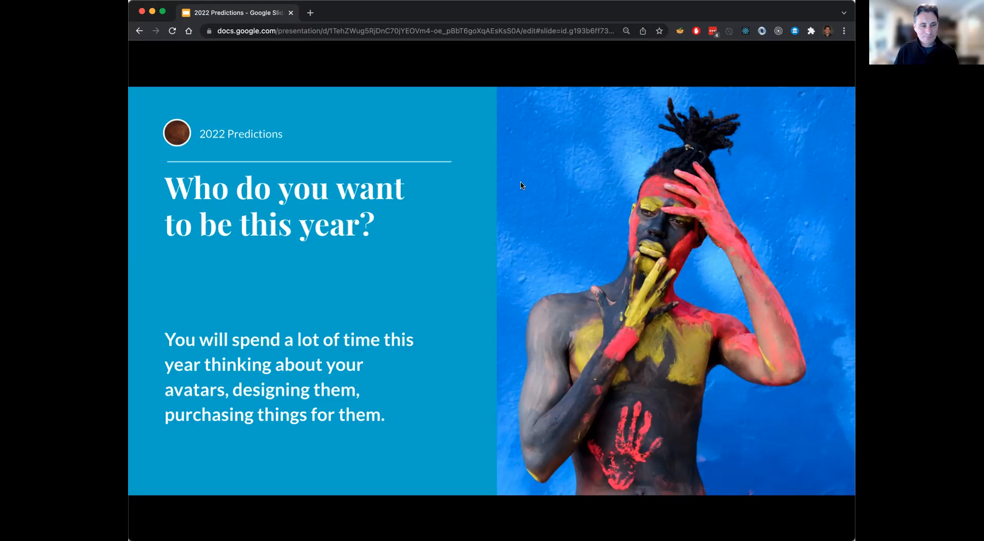